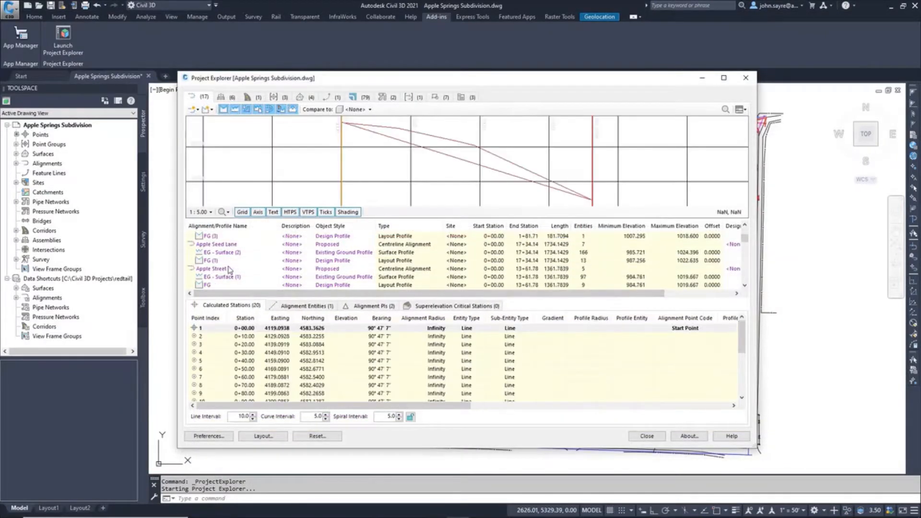
# - Set the profile colour and a vertical exaggeration value in Project Explorer Preferences
pyautogui.click(216, 244)
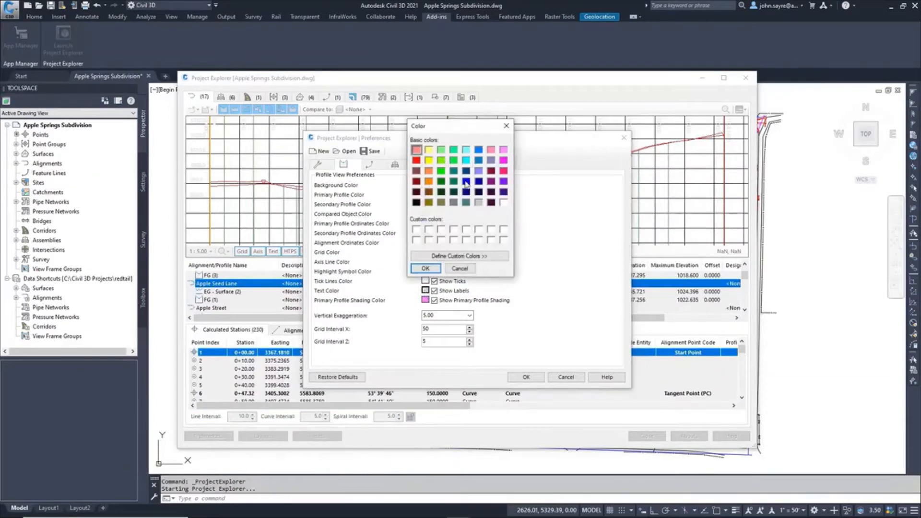
pyautogui.click(425, 267)
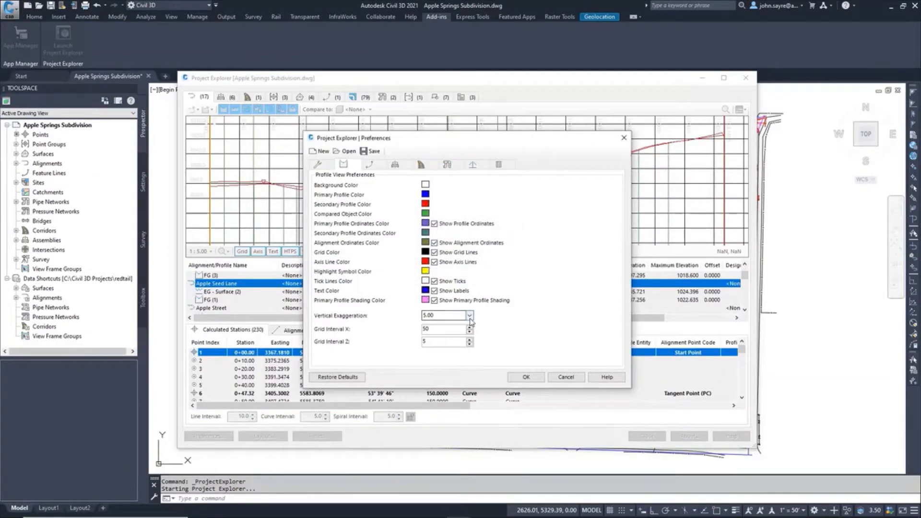
pyautogui.click(469, 316)
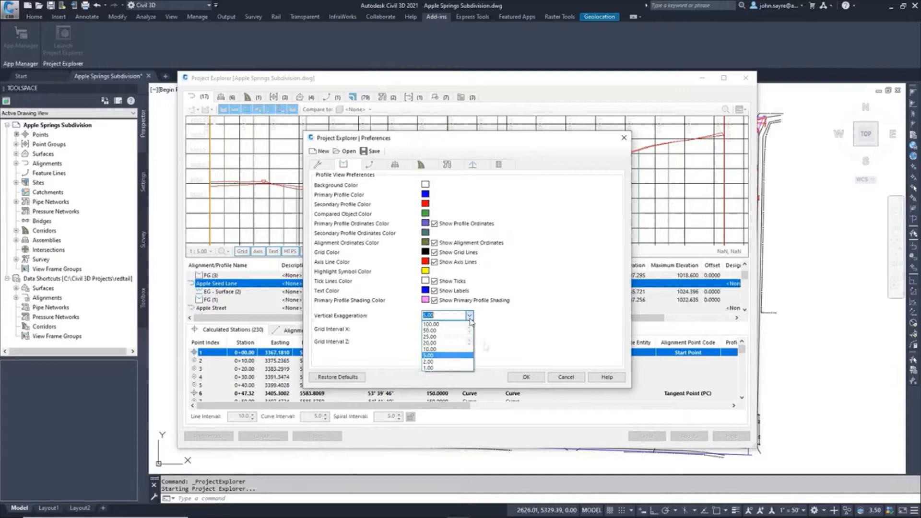
pyautogui.click(525, 376)
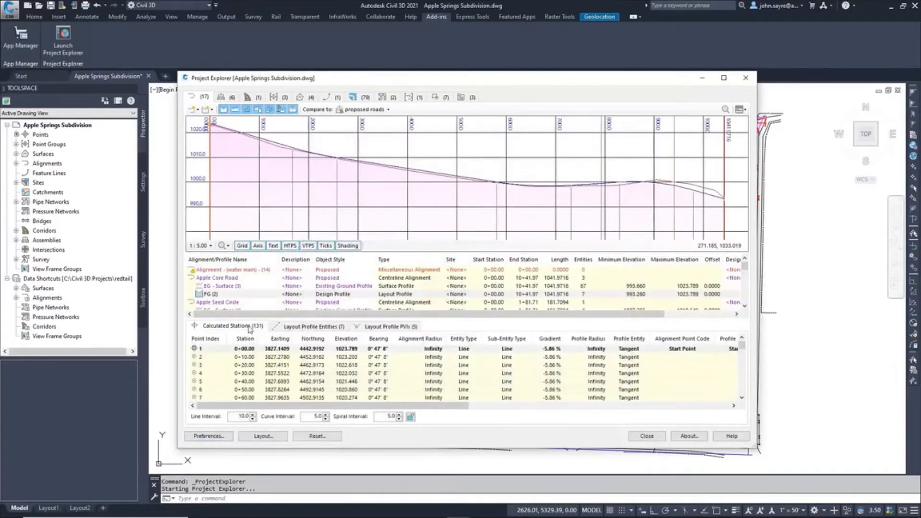
# - Show the Layout Profile Entities, then switch to the Corridors category for the proposed roads corridor
pyautogui.click(311, 326)
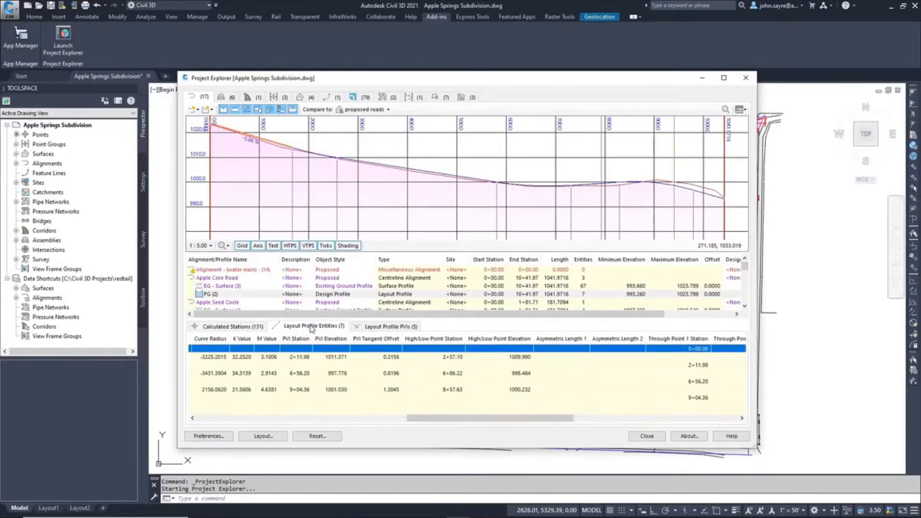
pyautogui.click(390, 326)
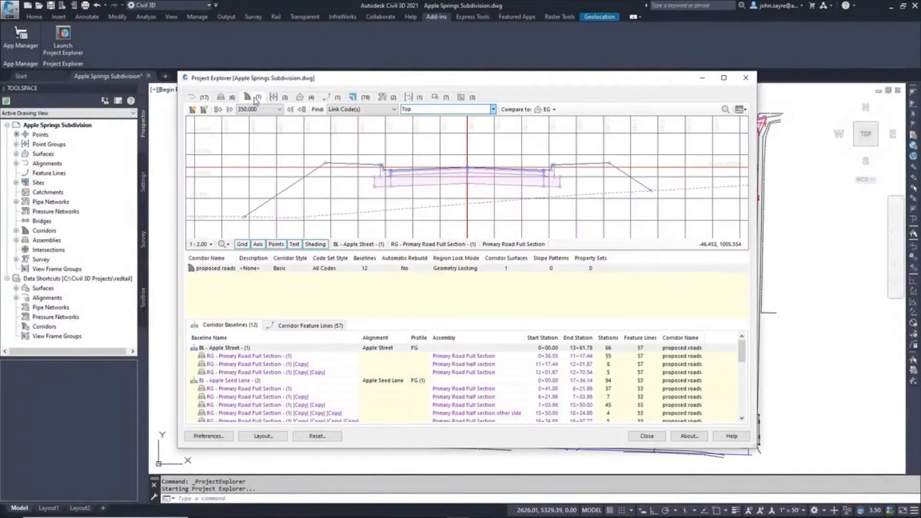
# - Step through Apple Seed Lane baseline stations, comparing against proposed roads then back to EG
pyautogui.click(224, 347)
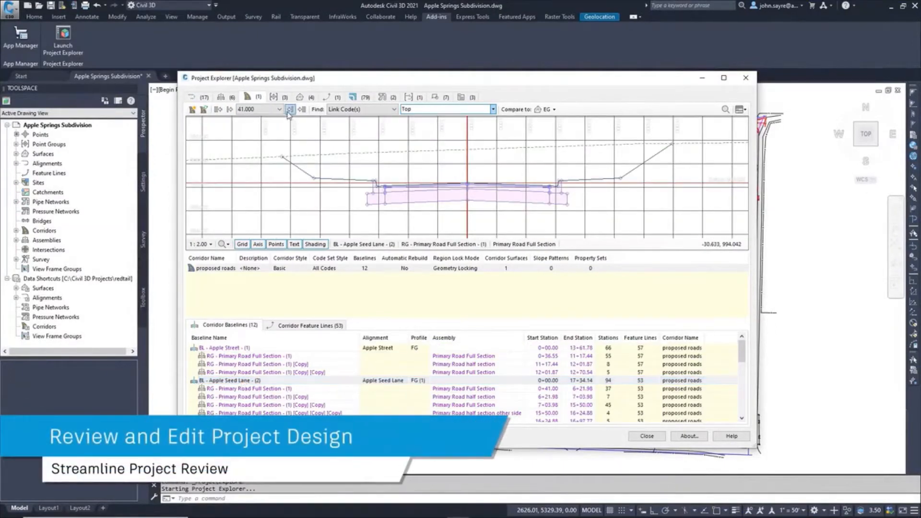
pyautogui.click(279, 109)
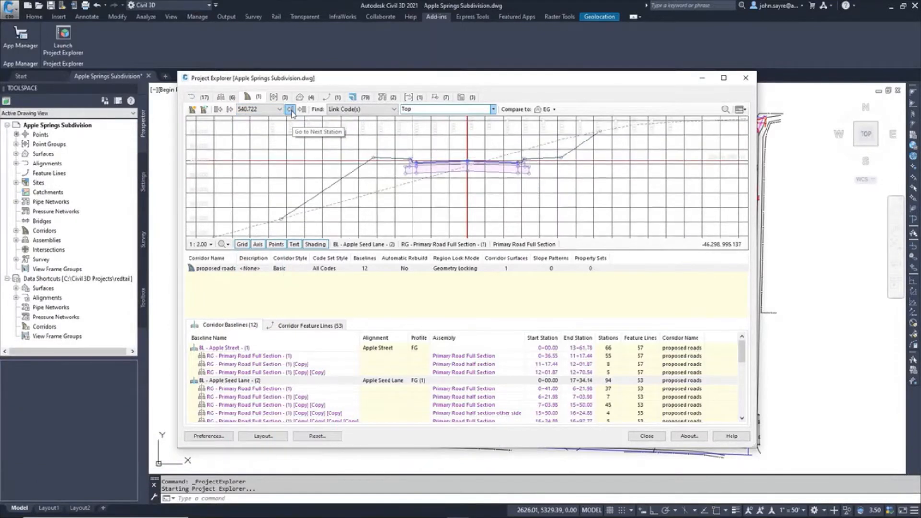
pyautogui.click(552, 109)
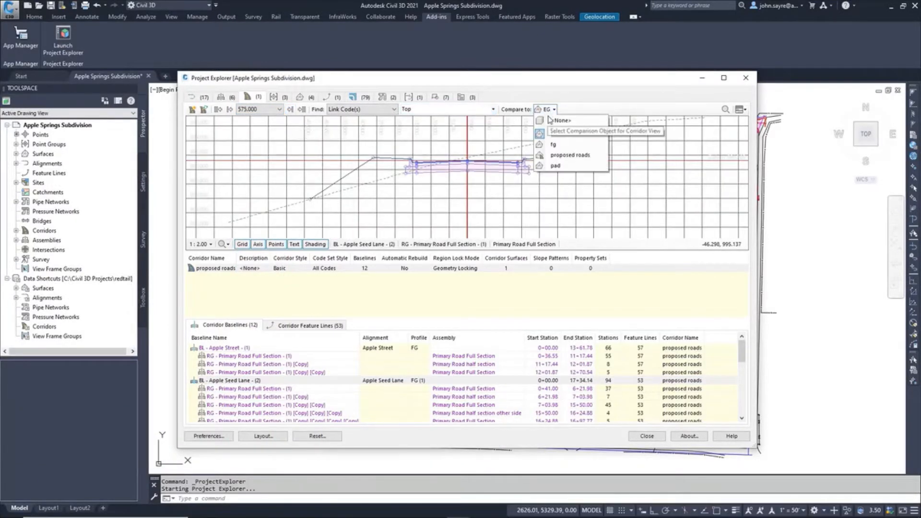
pyautogui.click(569, 155)
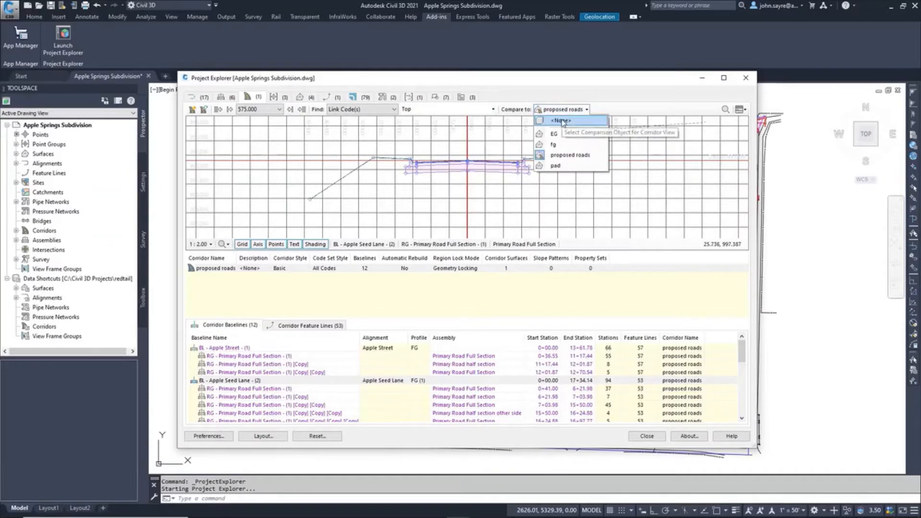
pyautogui.click(553, 134)
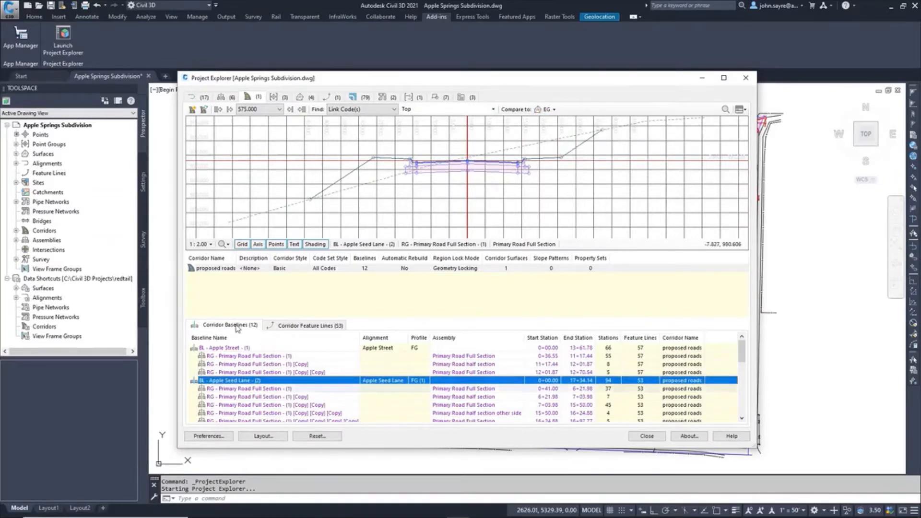
# - Confirm the assembly assigned to a corridor region
pyautogui.doubleClick(463, 387)
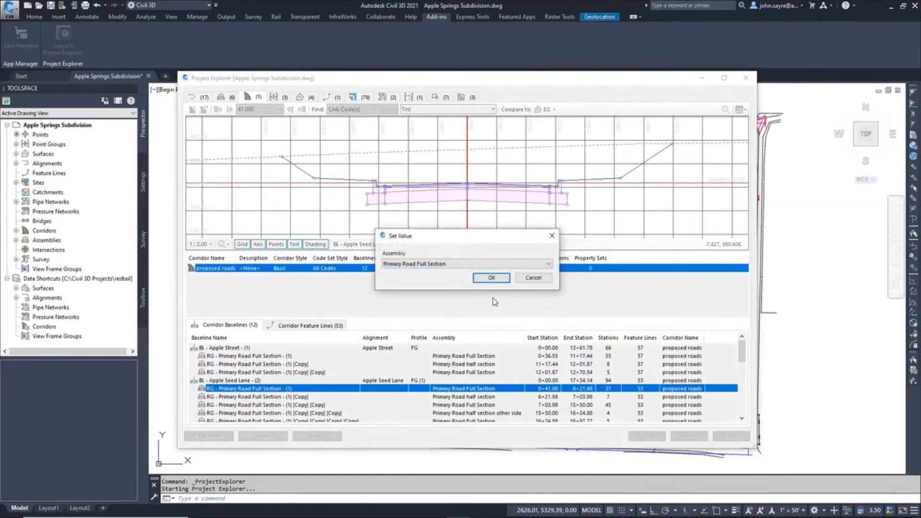
pyautogui.click(547, 263)
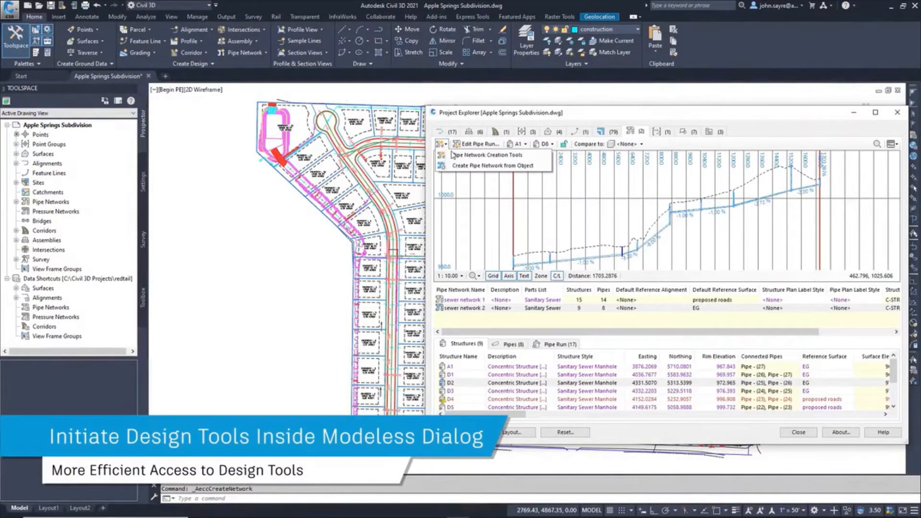
# - Start Create Object Set for sewer network 2 and begin naming it Sanitary
pyautogui.click(486, 154)
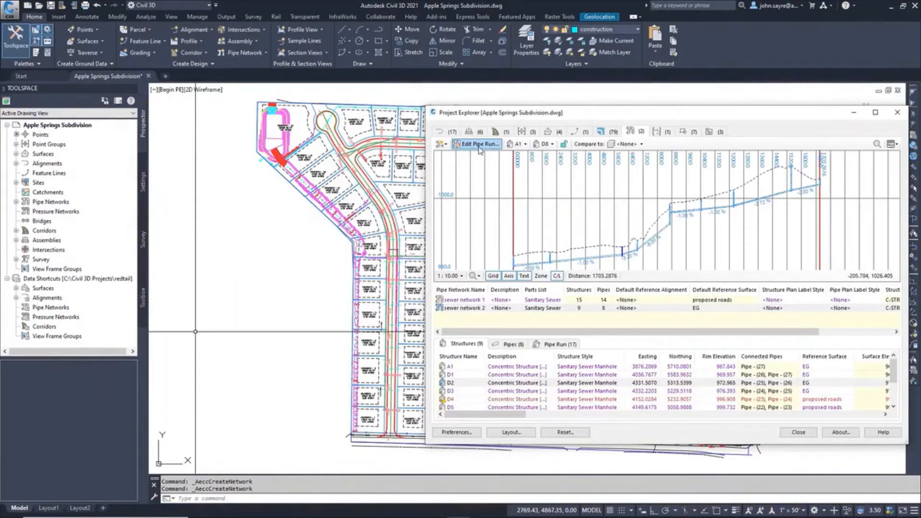
pyautogui.click(479, 144)
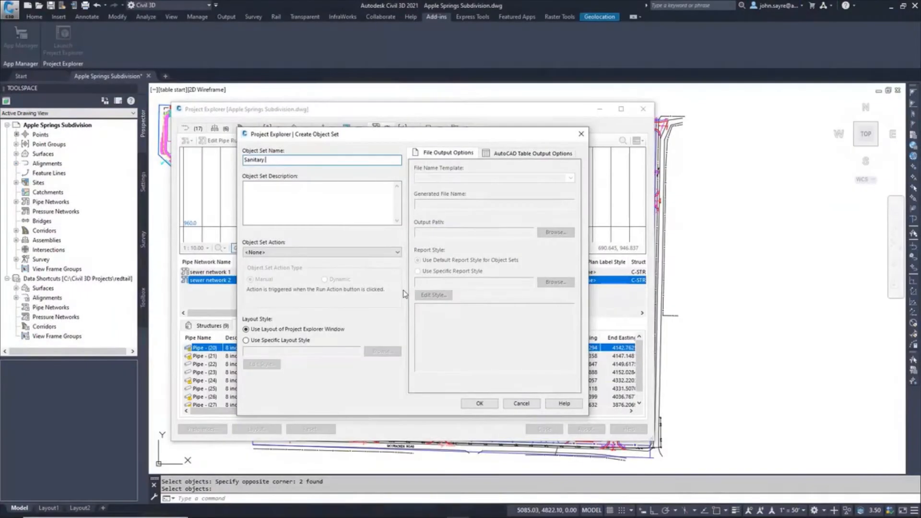
# - Create the Sanitary Sewer Pipes set exporting dynamic AutoCAD tables in model space with the pipe column layout
pyautogui.click(397, 252)
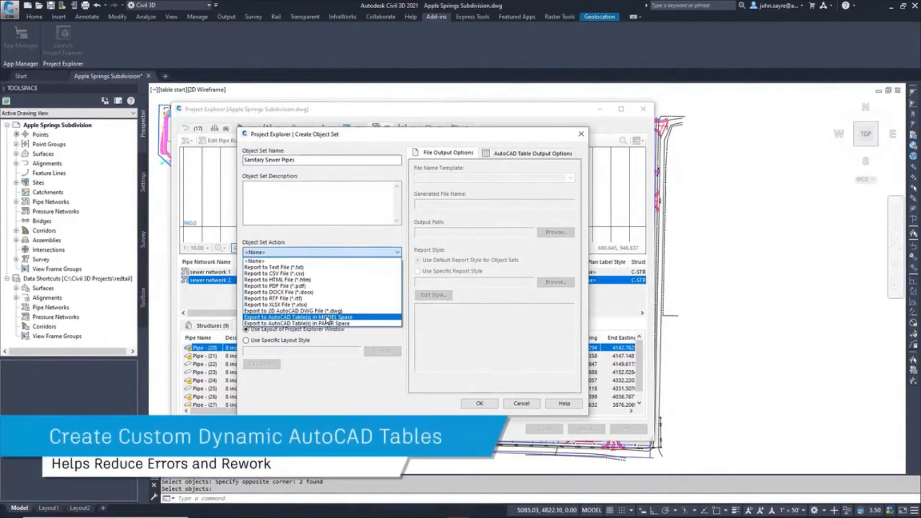
pyautogui.click(299, 318)
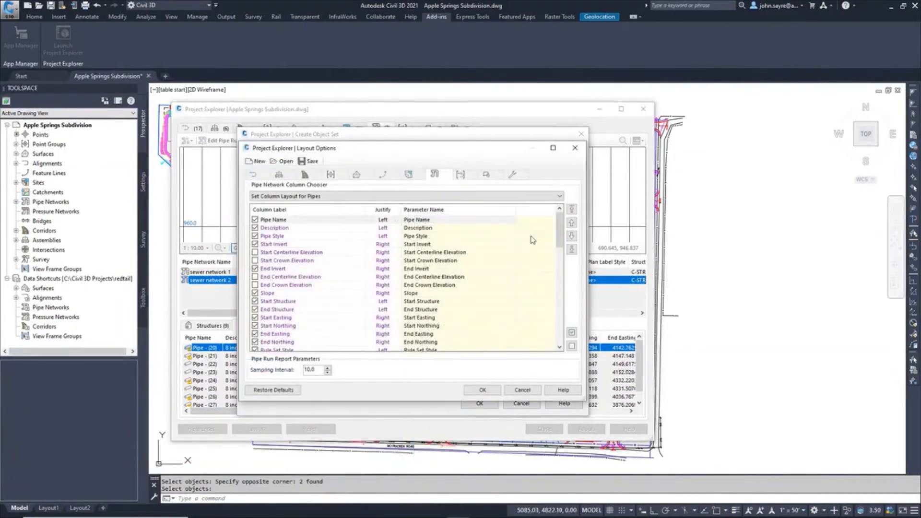
pyautogui.scroll(-3)
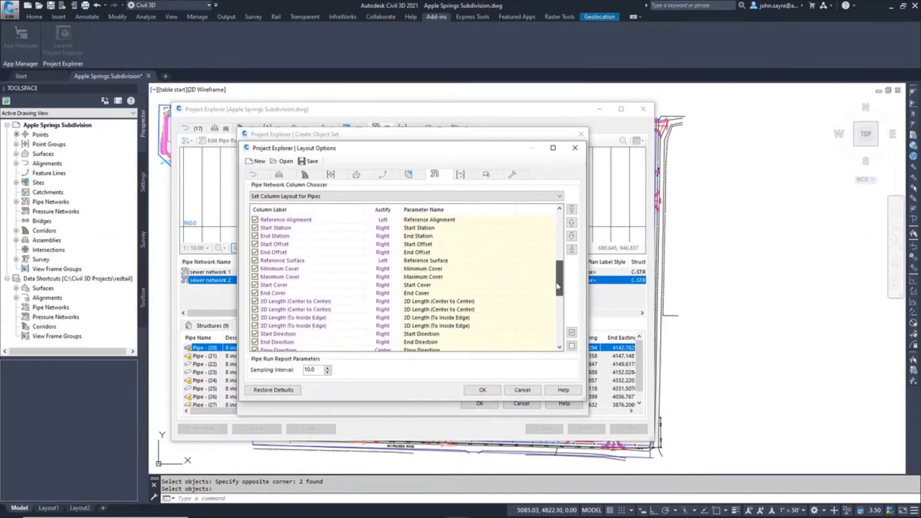
pyautogui.click(480, 402)
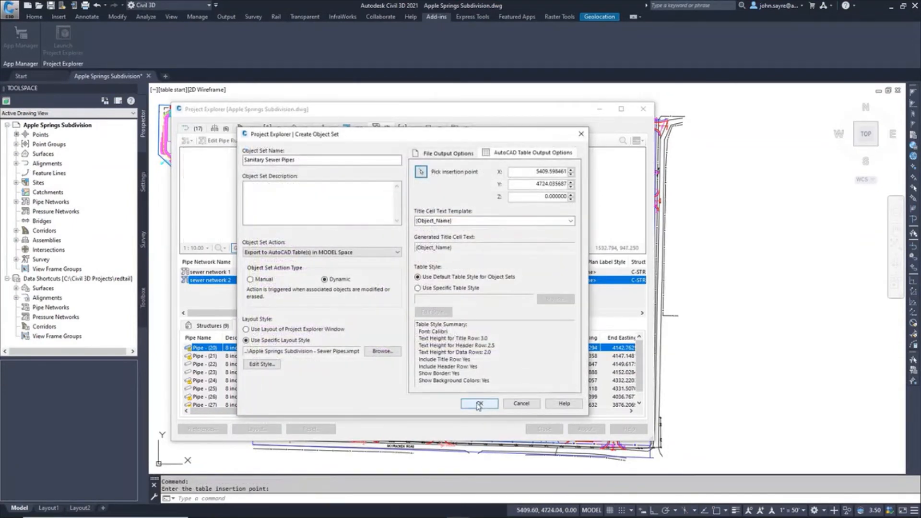
pyautogui.click(479, 404)
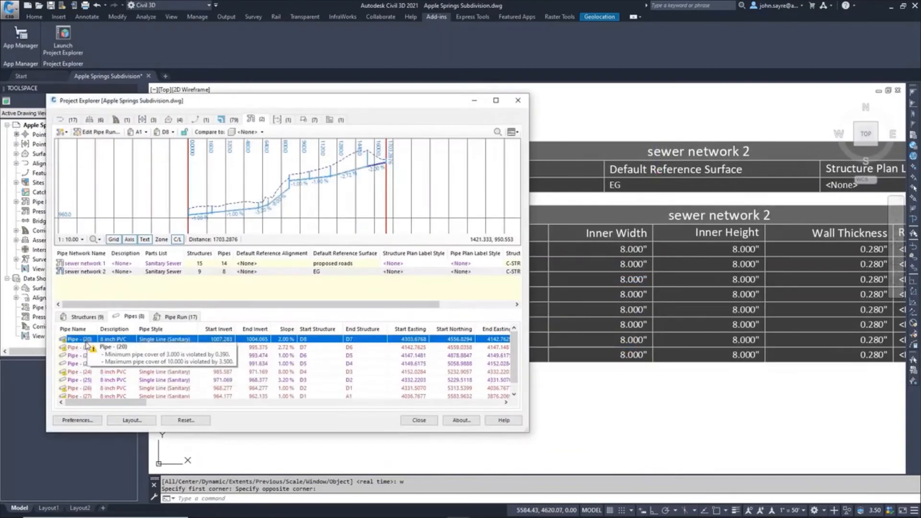
# - Swap all sewer network 2 pipes to 10 inch PVC so the table inner widths update
pyautogui.scroll(-3)
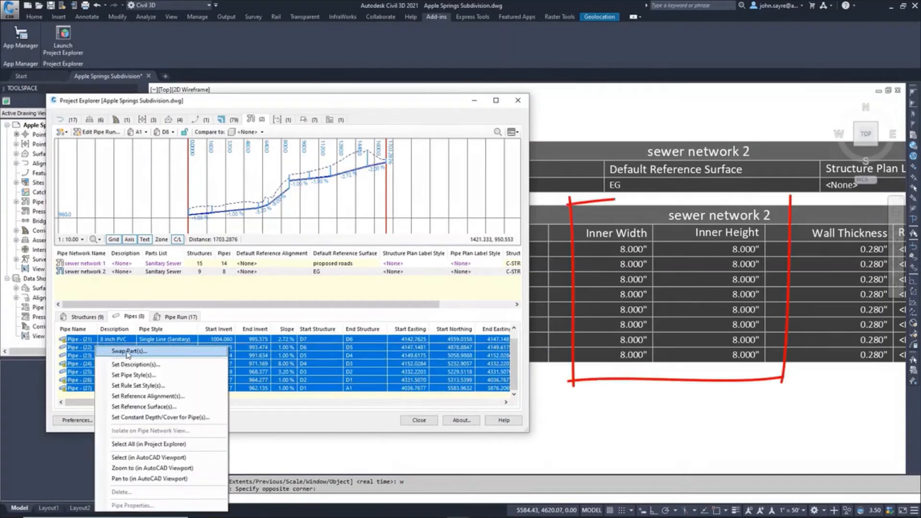
pyautogui.click(128, 351)
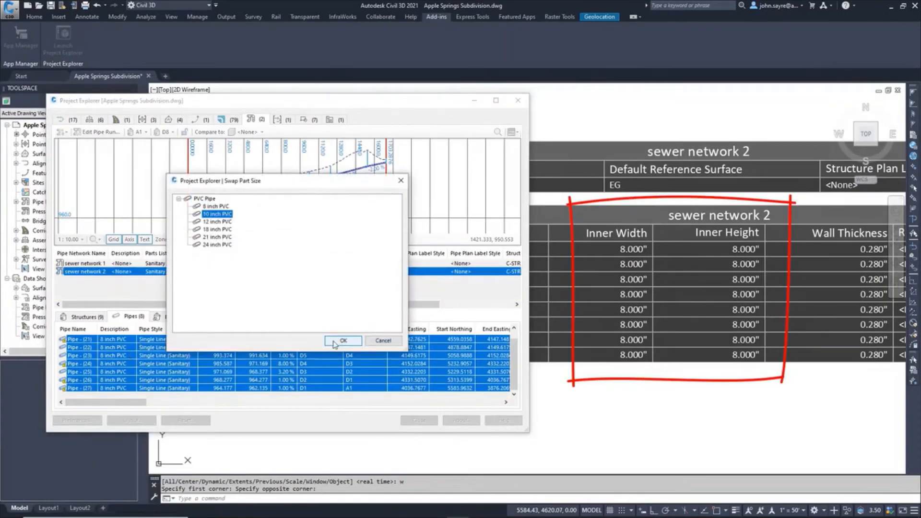
pyautogui.click(343, 340)
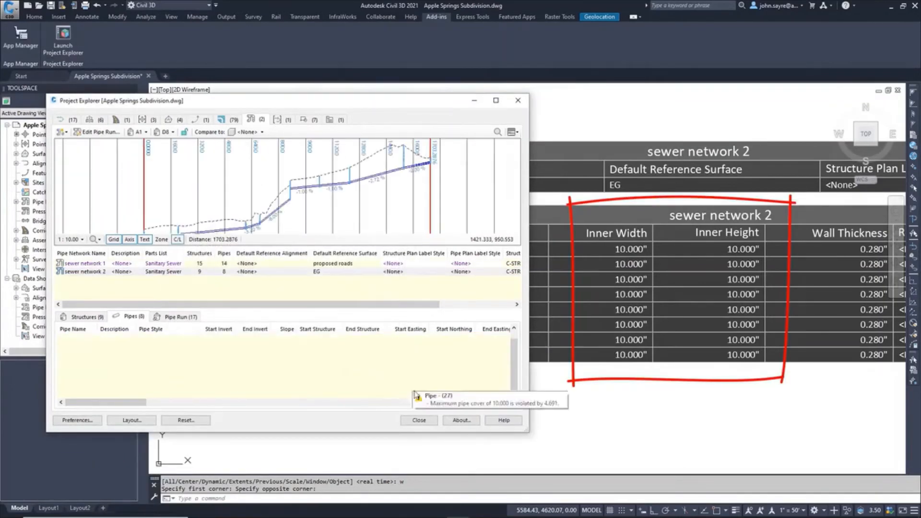
pyautogui.click(131, 315)
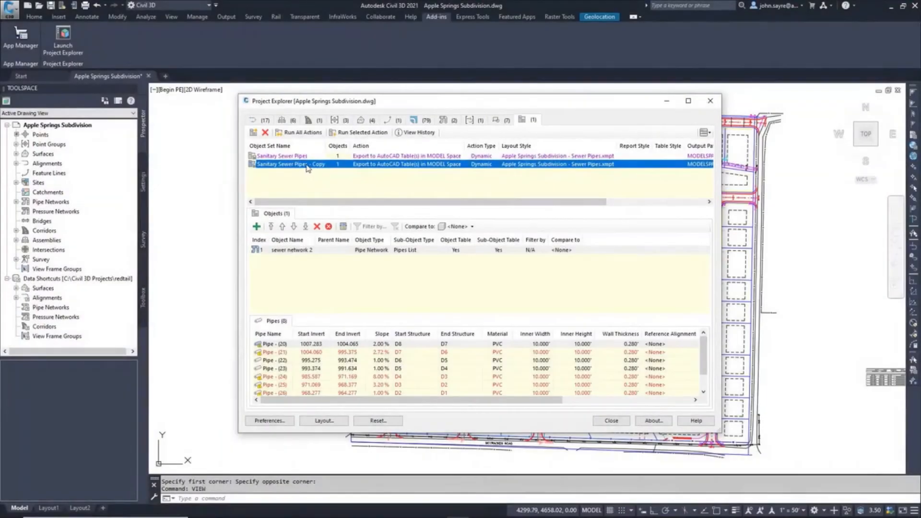
# - Rename the copied set to Sanitary Sewer Pipes Report with Report to HTML File, then run it
pyautogui.doubleClick(290, 164)
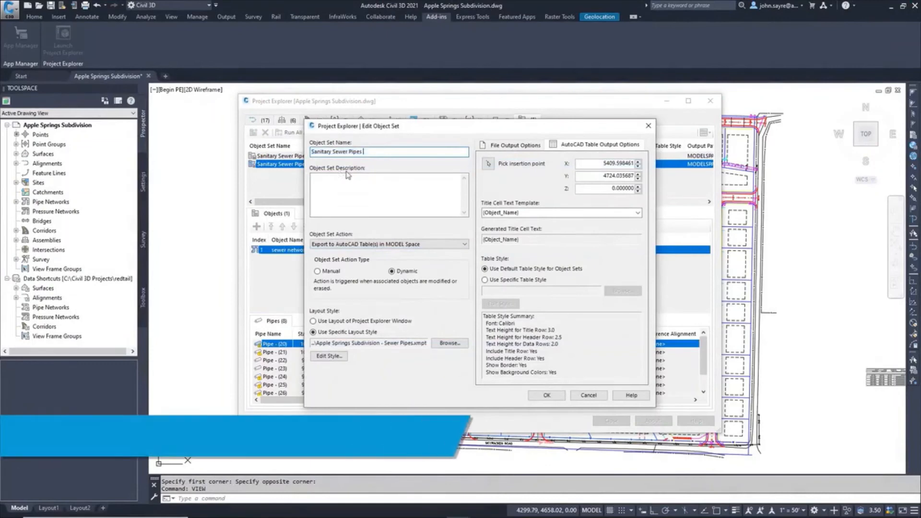
pyautogui.write('Report')
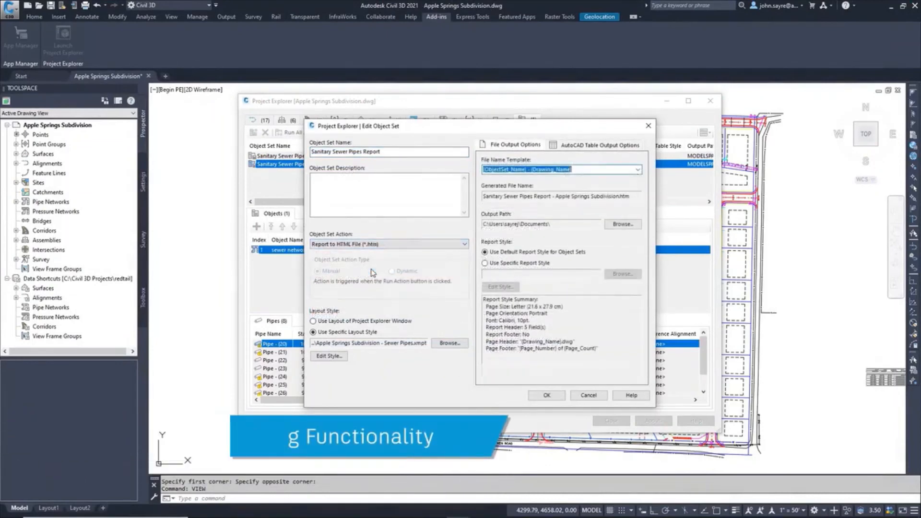
pyautogui.click(545, 394)
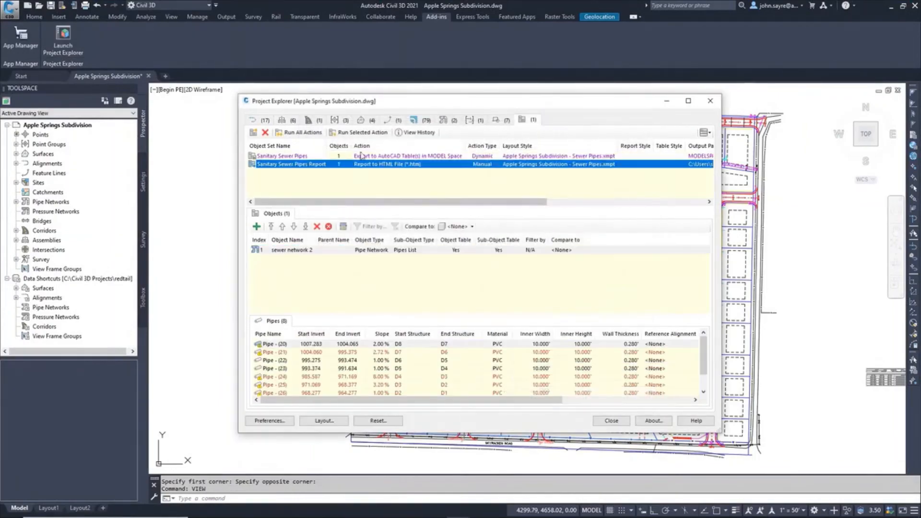
pyautogui.moveTo(358, 131)
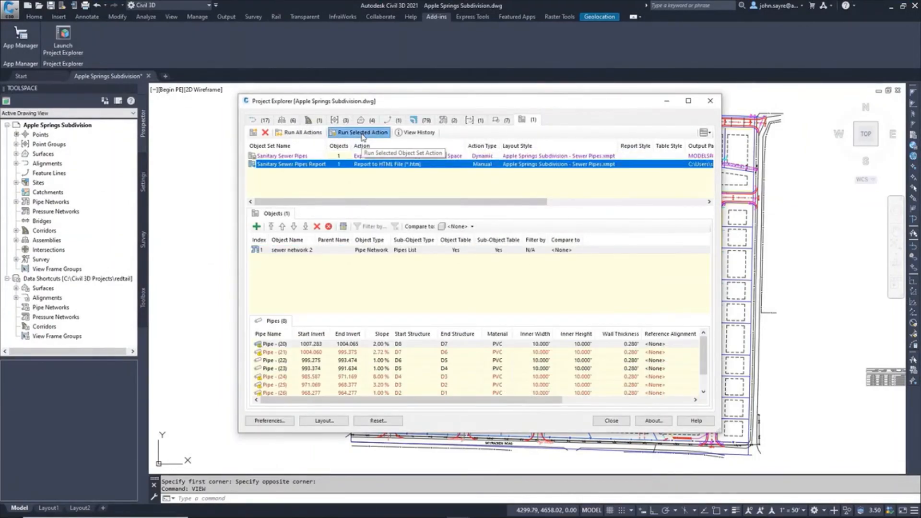
pyautogui.click(363, 131)
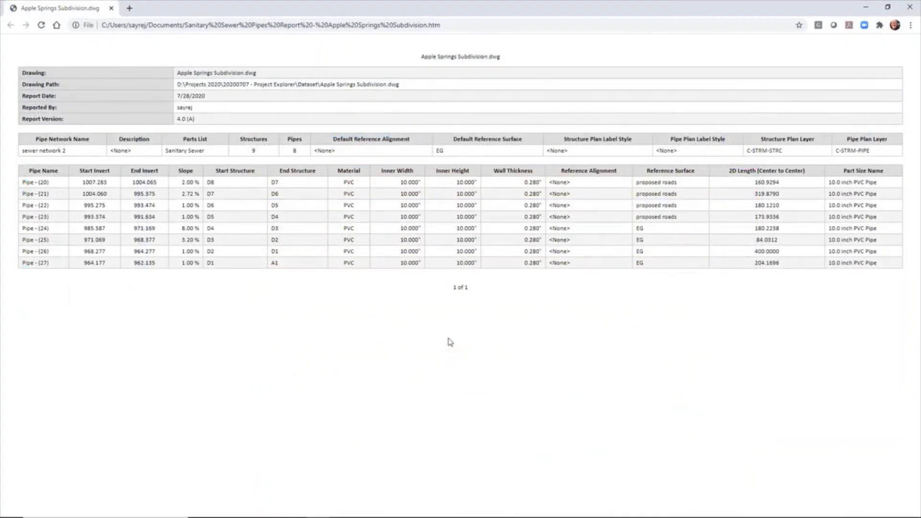